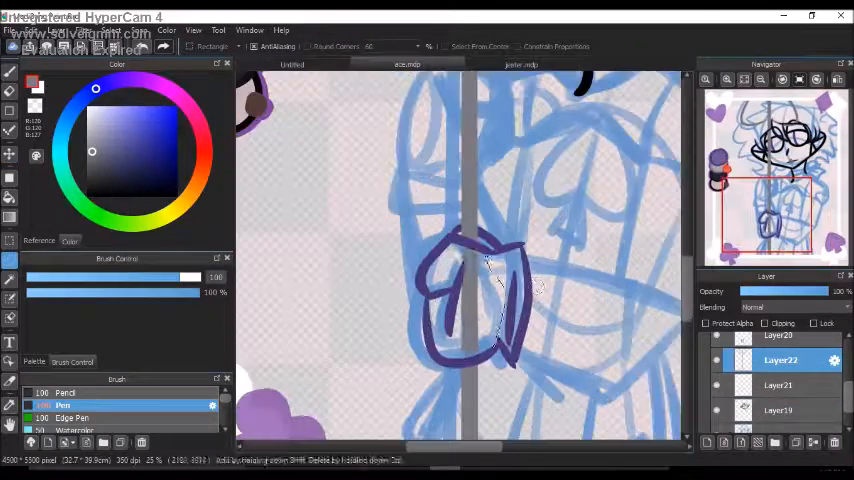
Ink black Pen lineart over the blue sketch, then draw a red bow at the collar.
click(112, 30)
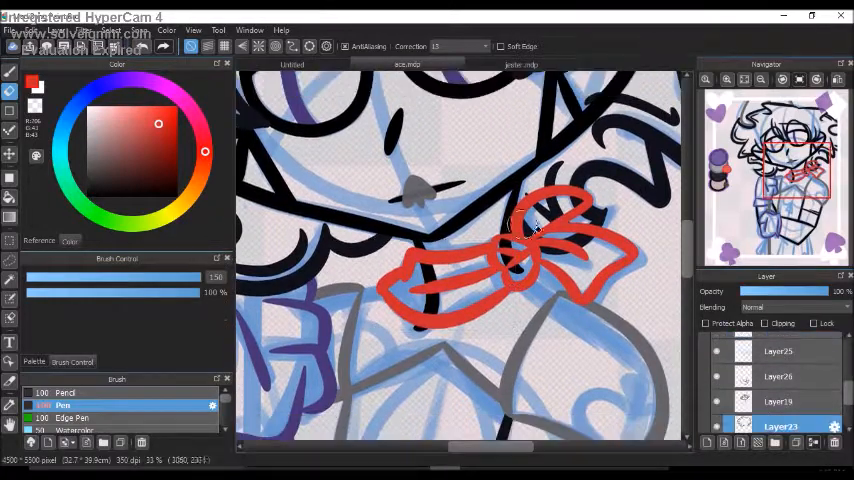
click(780, 371)
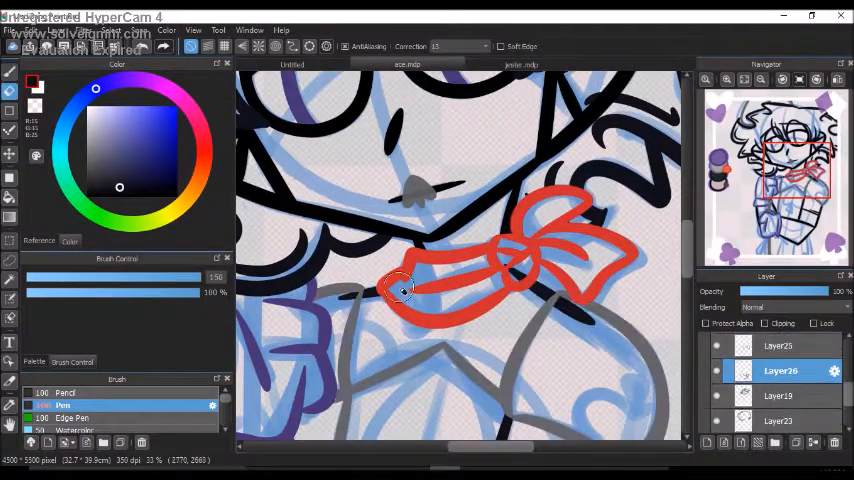